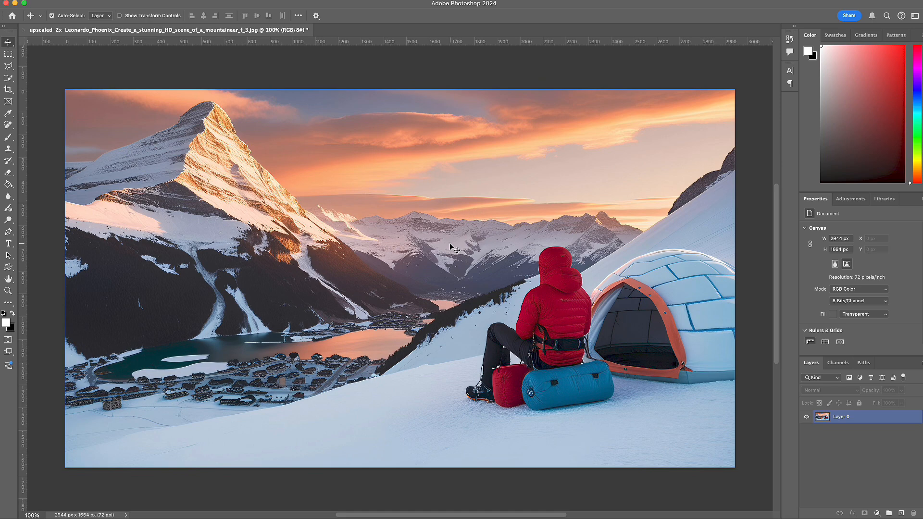
pyautogui.moveTo(391, 224)
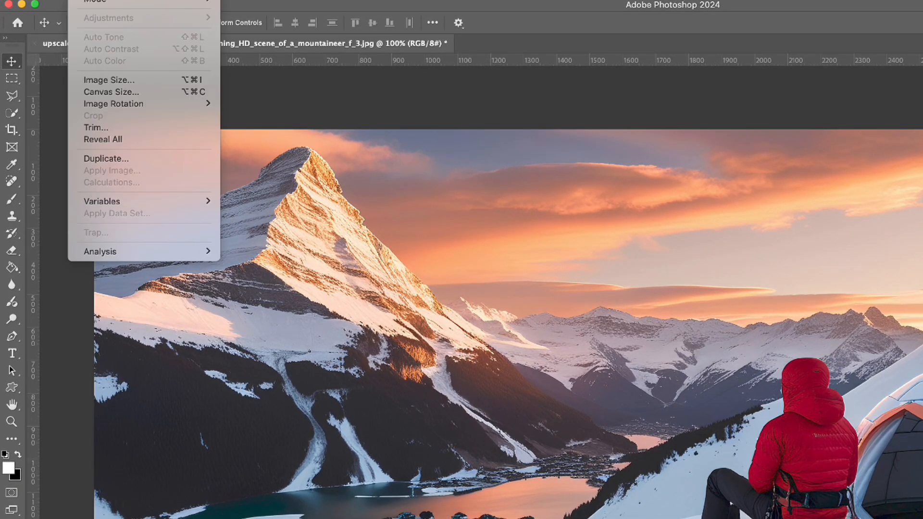
# Step: Check the photo's 2944 × 1664 px size in Image Size for the new transparent document
pyautogui.click(108, 80)
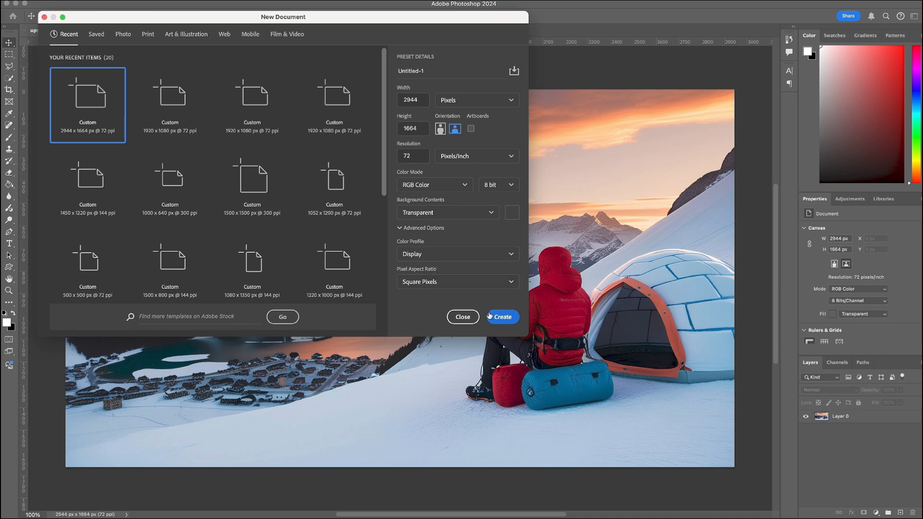
# Step: Create the blank transparent document and save the foreground cut-out as a transparent PNG-24
pyautogui.click(500, 317)
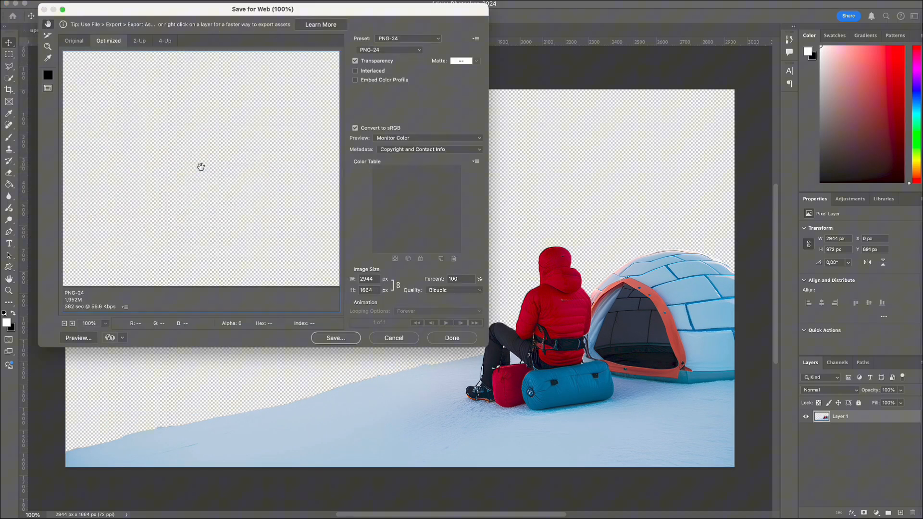
pyautogui.click(393, 337)
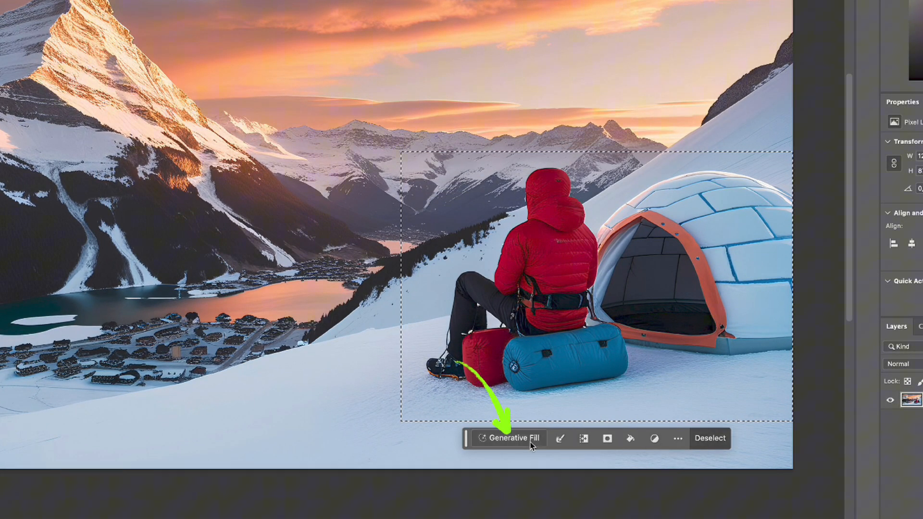
# Step: Run Generative Fill without a prompt over the marquee around the mountaineer and igloo
pyautogui.click(509, 439)
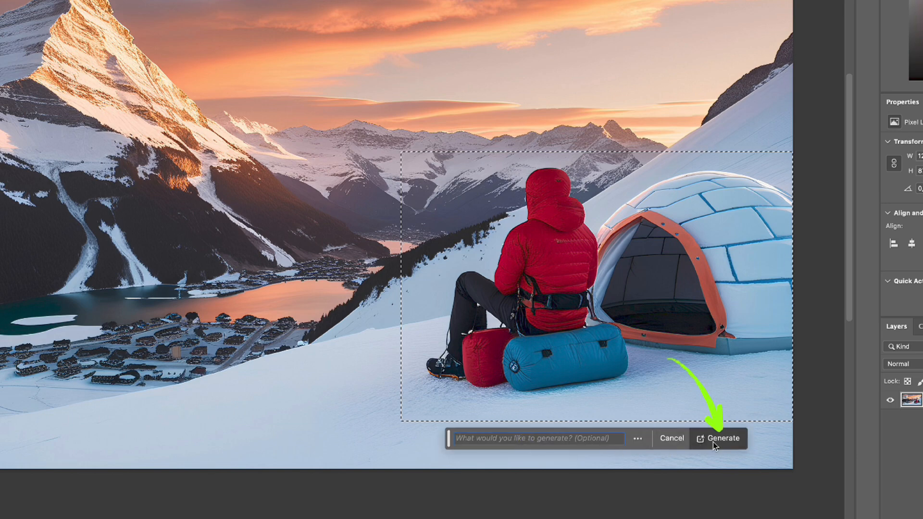
pyautogui.click(724, 438)
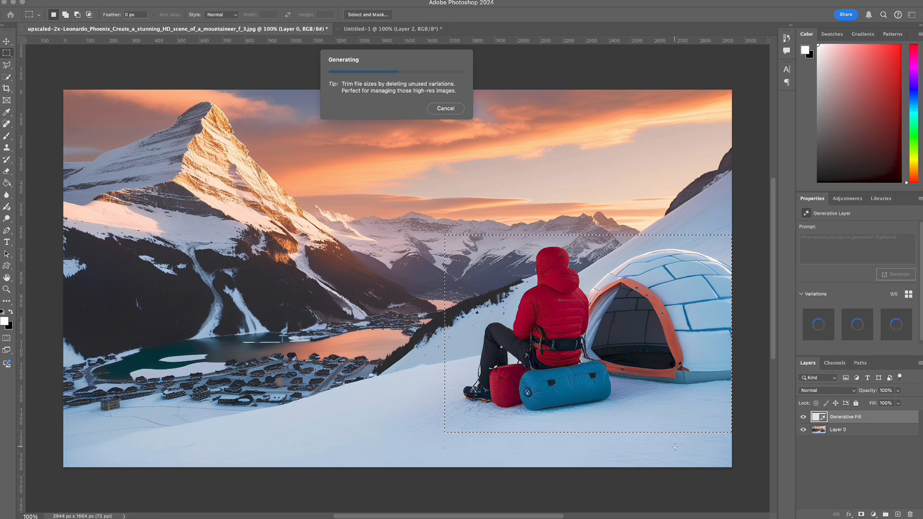
pyautogui.click(11, 4)
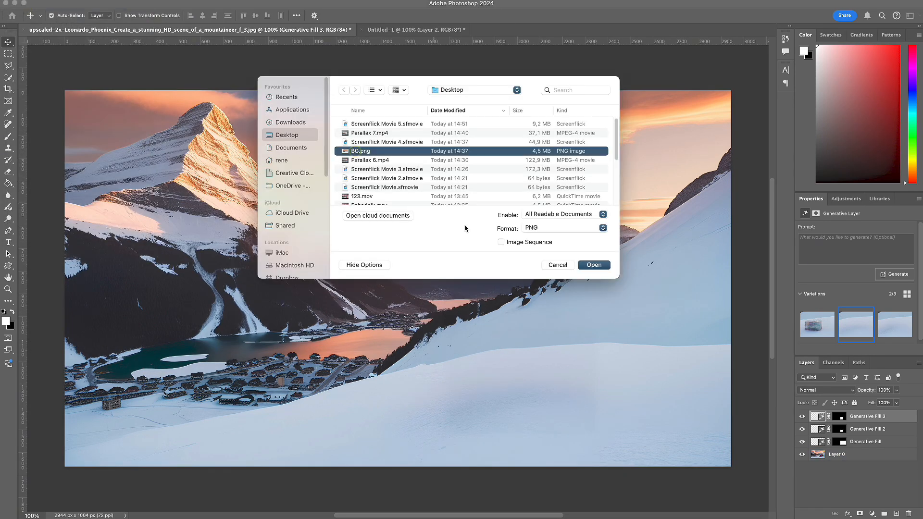
# Step: Keep the figure-free fill variation and open BG.png from the Desktop
pyautogui.click(593, 264)
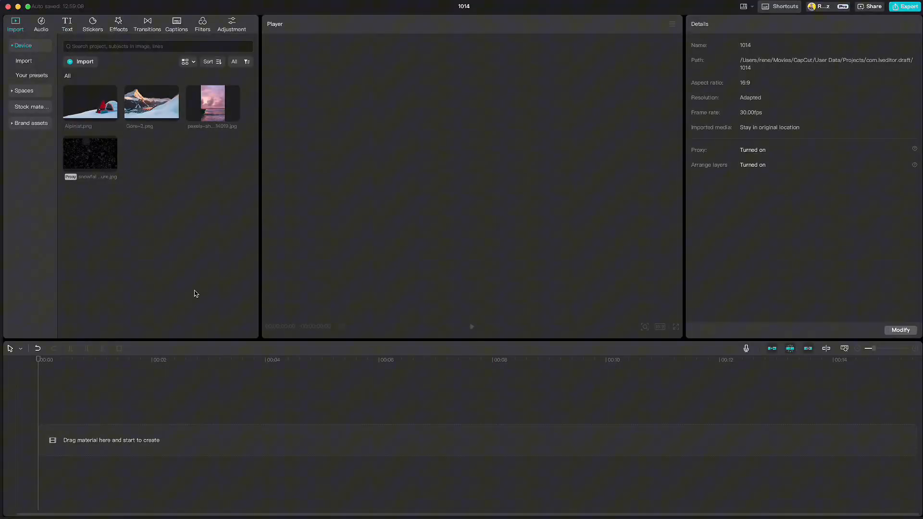
pyautogui.moveTo(212, 105)
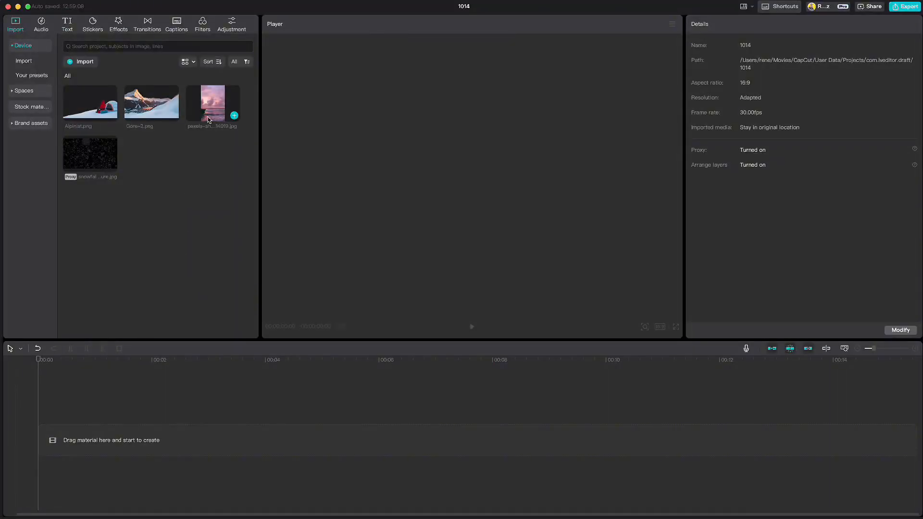
# Step: Add the pink sky photo to the timeline, set 16:9, and scale it to about 246%
pyautogui.moveTo(213, 104); pyautogui.dragTo(212, 427)
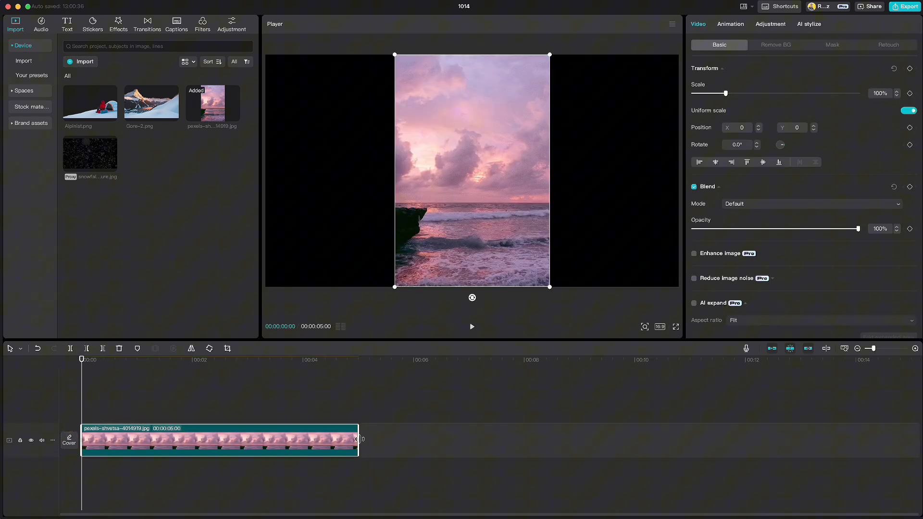
pyautogui.click(659, 327)
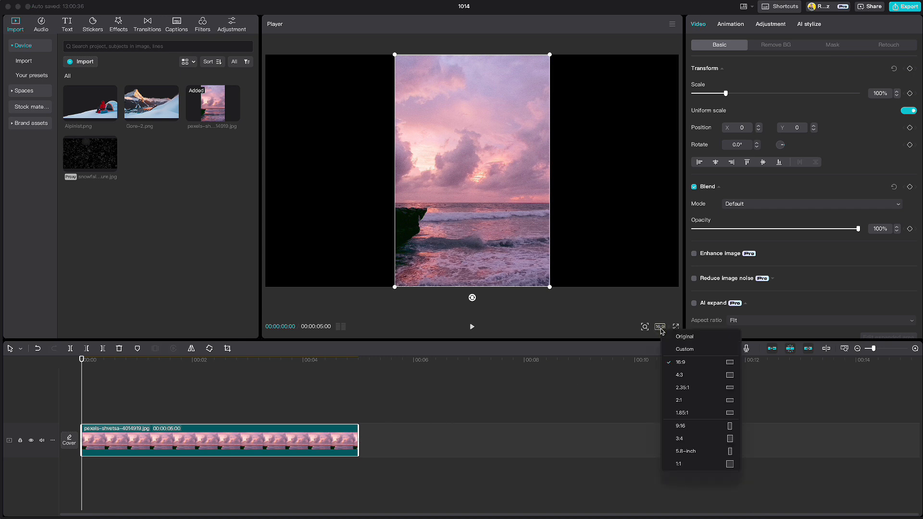
pyautogui.moveTo(729, 93); pyautogui.dragTo(775, 93)
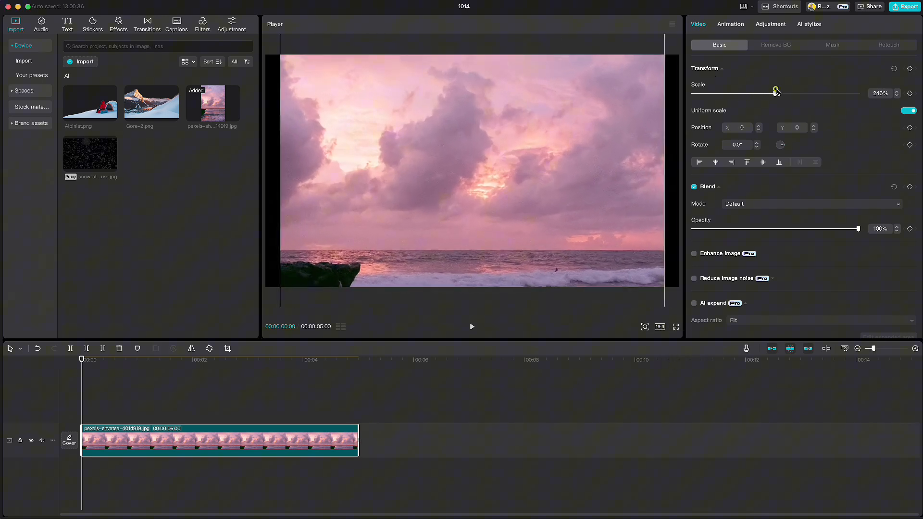
pyautogui.moveTo(776, 92); pyautogui.dragTo(784, 92)
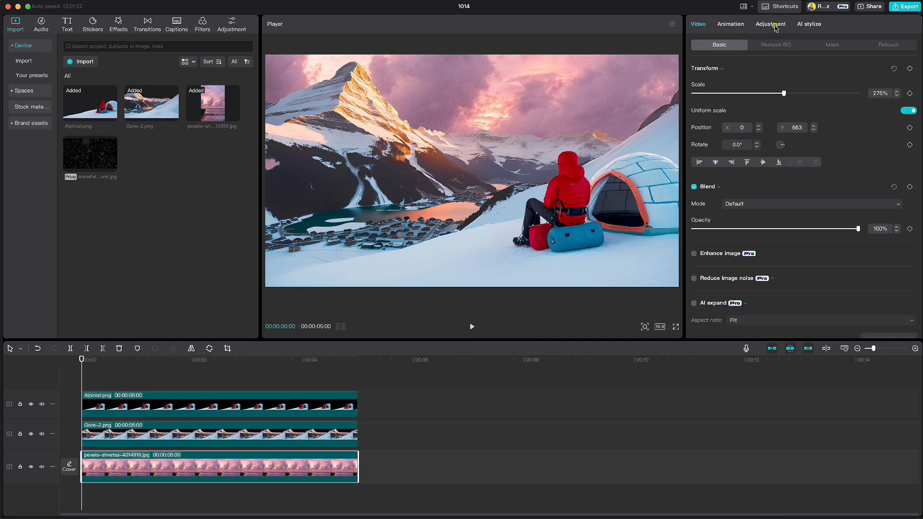
# Step: Adjust the sky's colour: Temp -9, Tint -5, Saturation -6, Highlight -22
pyautogui.click(770, 24)
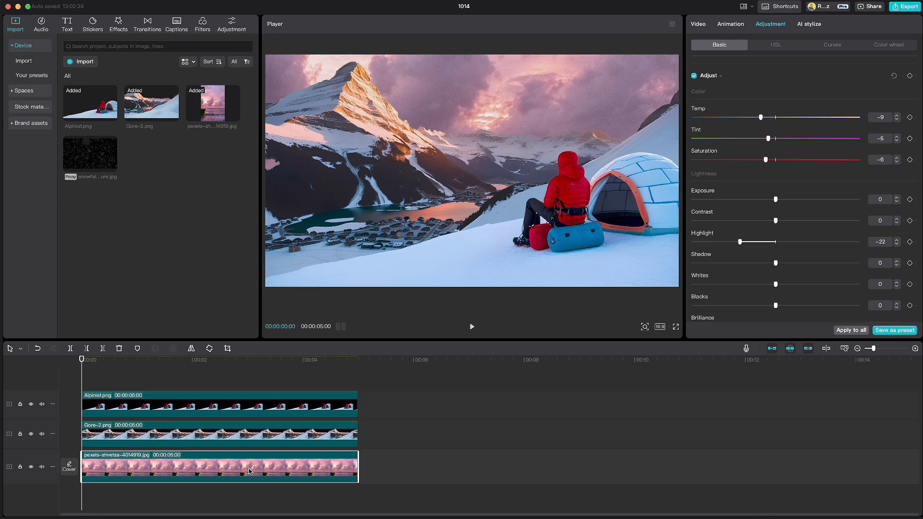
# Step: Add transform keyframes at 0s, then scale Alpinist.png to about 119% at 5s
pyautogui.click(698, 24)
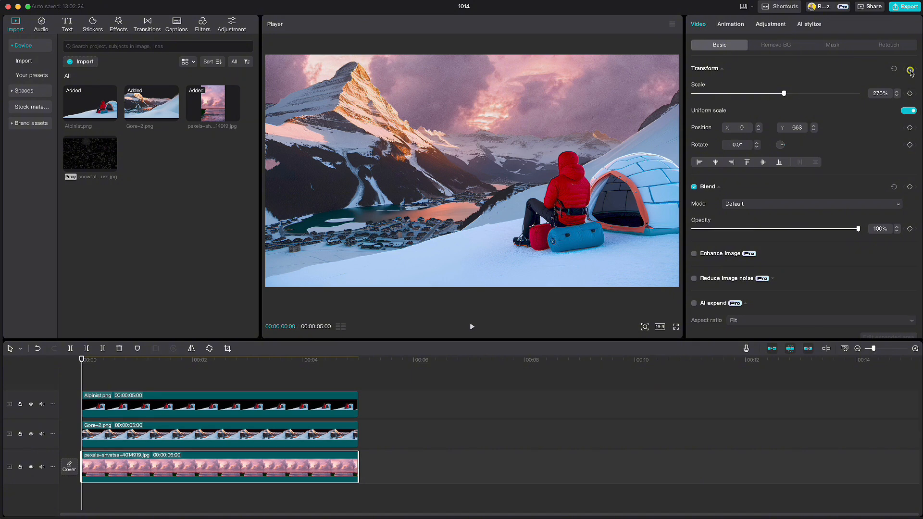
pyautogui.click(287, 358)
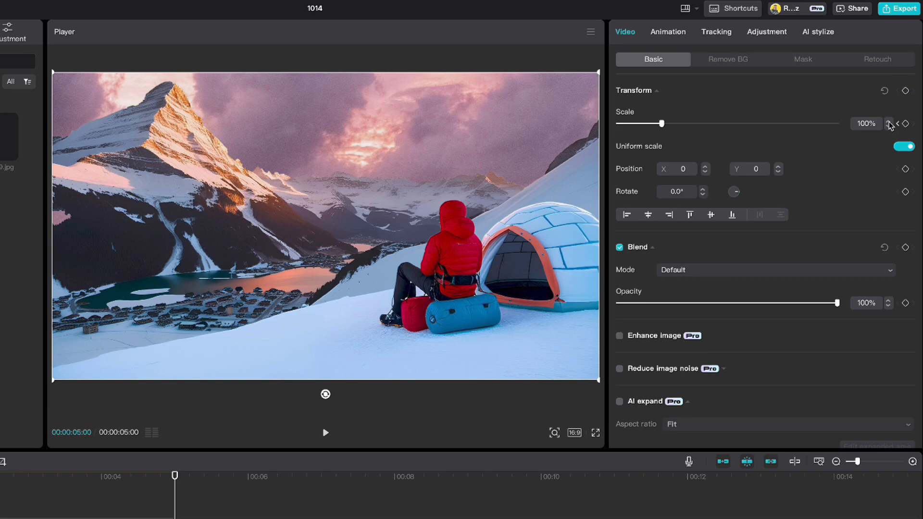
pyautogui.click(889, 121)
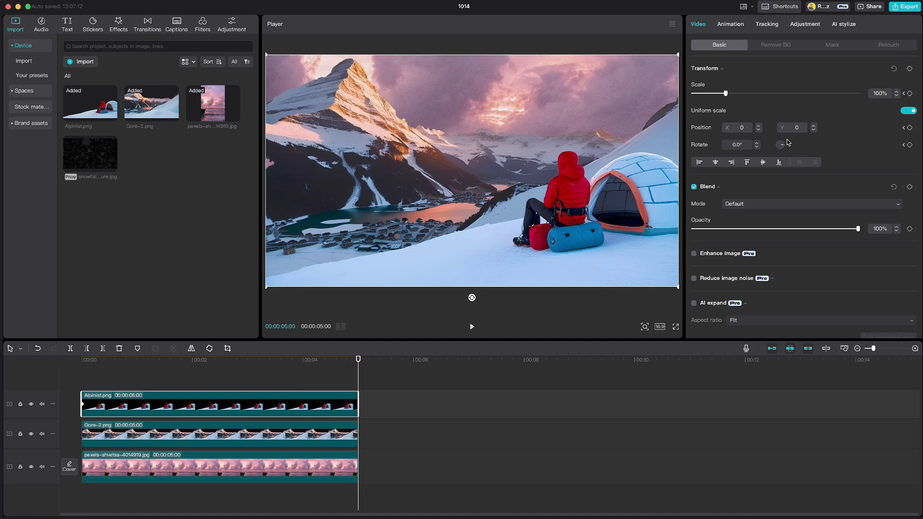
pyautogui.moveTo(726, 93); pyautogui.dragTo(732, 95)
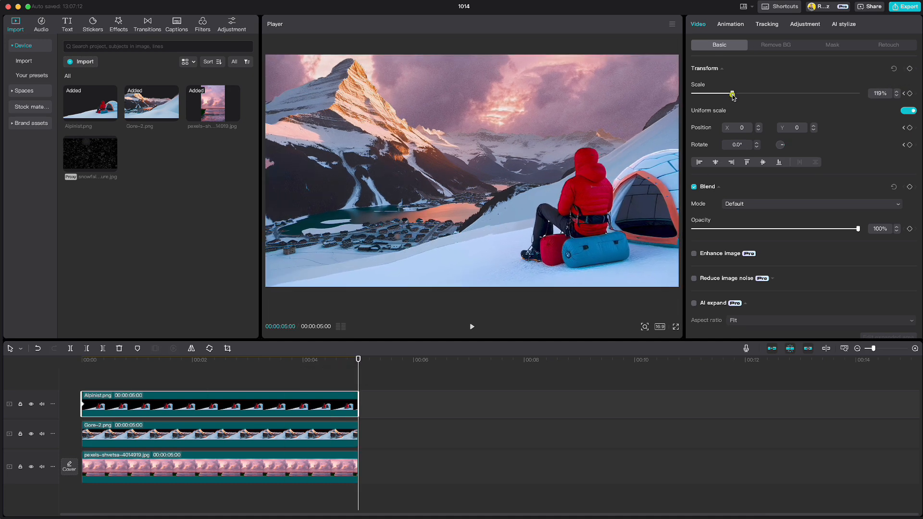
pyautogui.moveTo(732, 93); pyautogui.dragTo(736, 92)
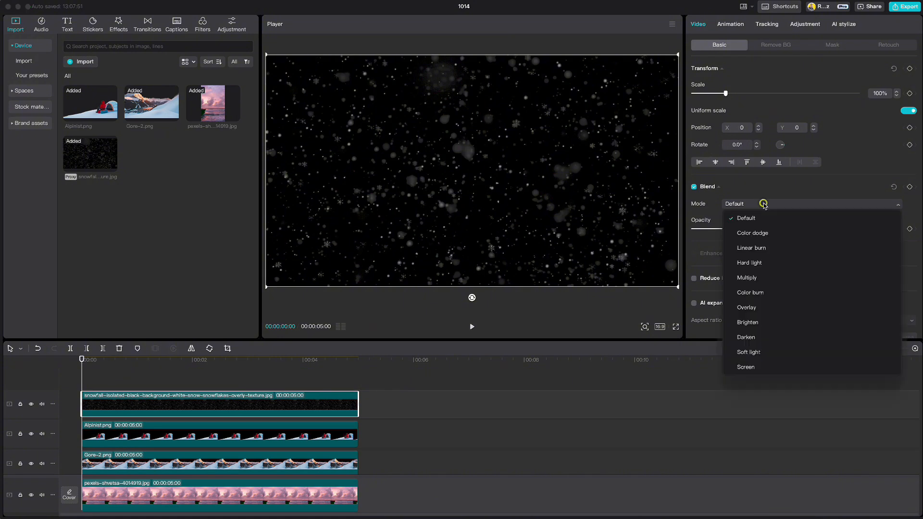
pyautogui.moveTo(745, 367)
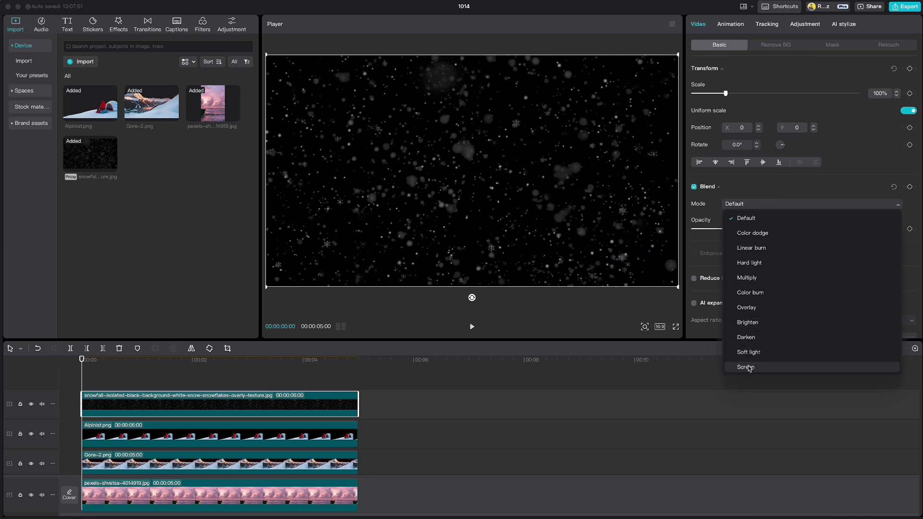
# Step: Set the snowfall overlay to Screen blend, keyframe its scale at 0s and enlarge it at 5s
pyautogui.click(744, 367)
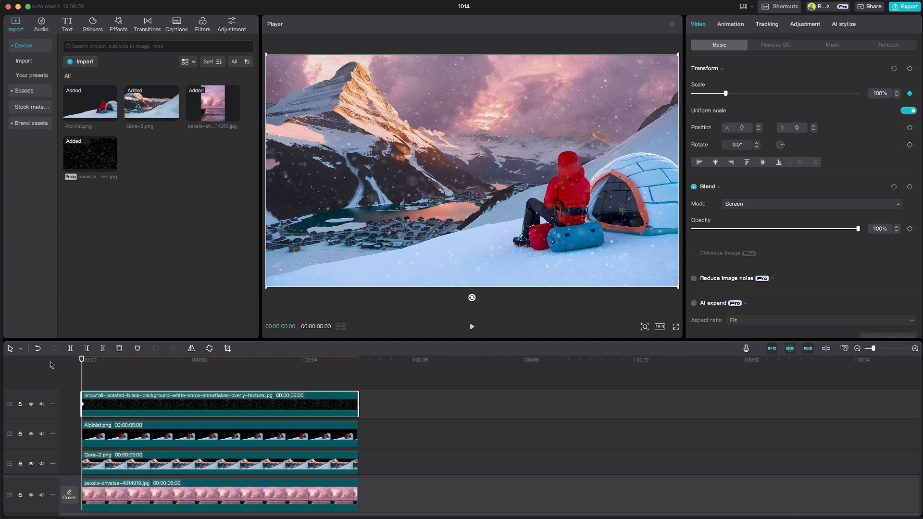
pyautogui.click(357, 359)
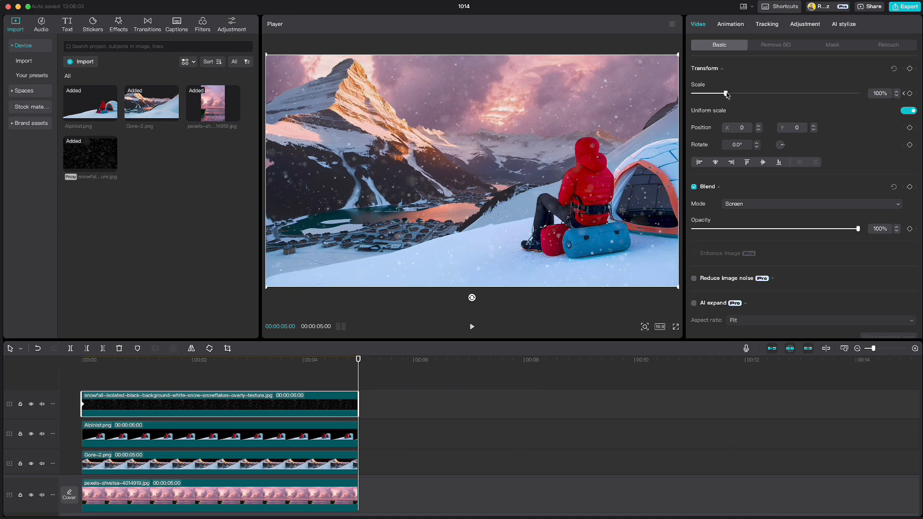
pyautogui.moveTo(726, 93); pyautogui.dragTo(775, 92)
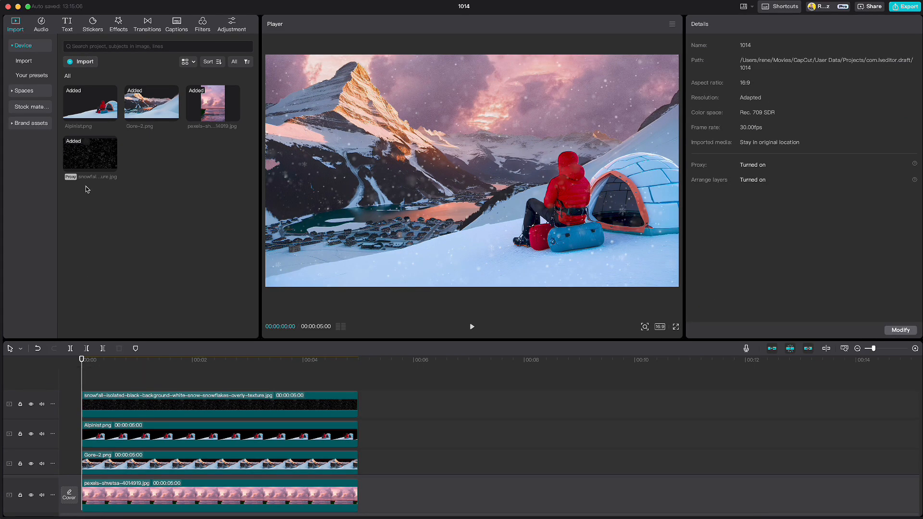
# Step: Import Fog.png to the top track and stretch its Circle mask into a wide ellipse
pyautogui.click(84, 61)
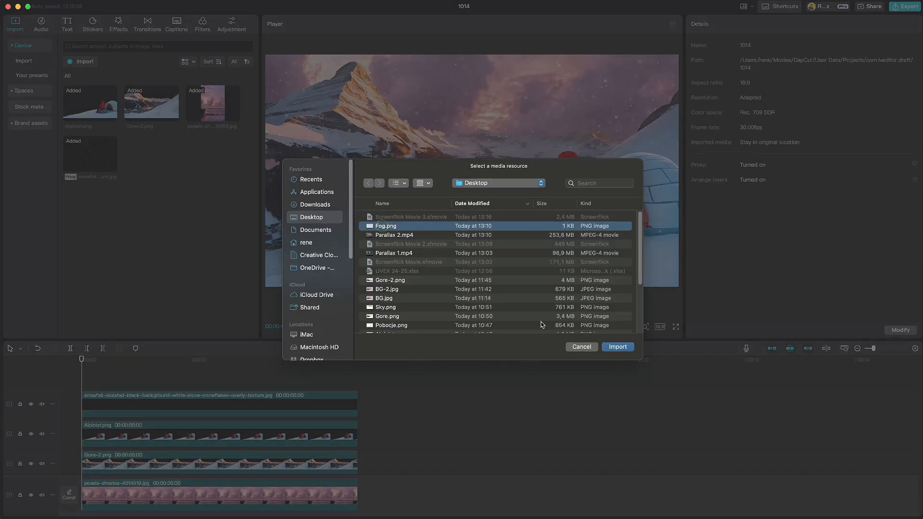
pyautogui.click(617, 346)
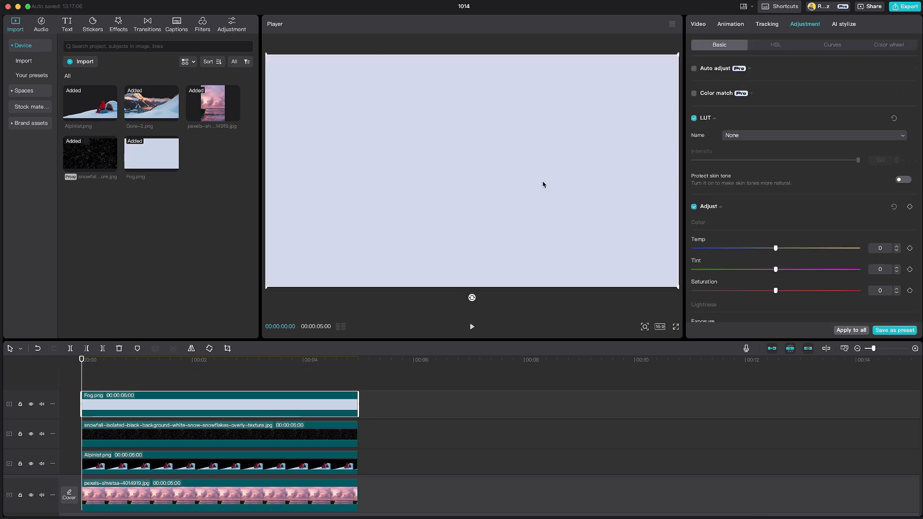
pyautogui.click(698, 23)
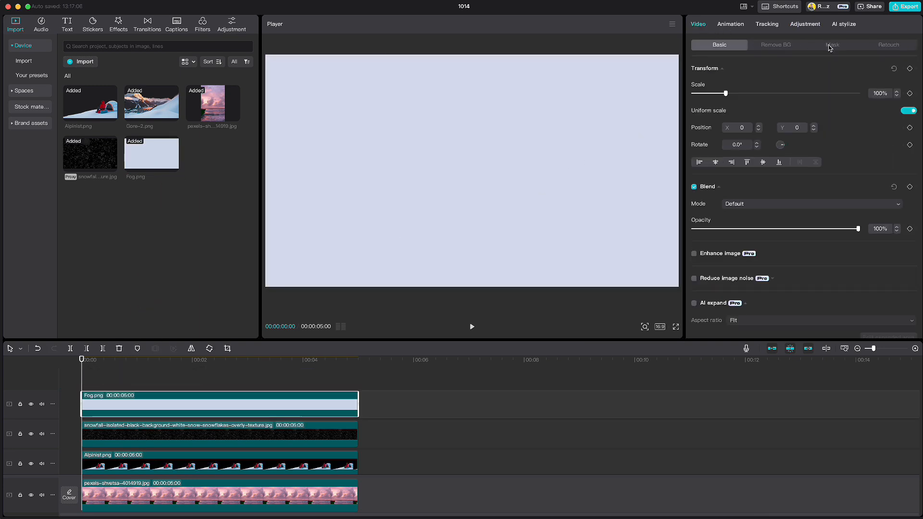
pyautogui.click(832, 44)
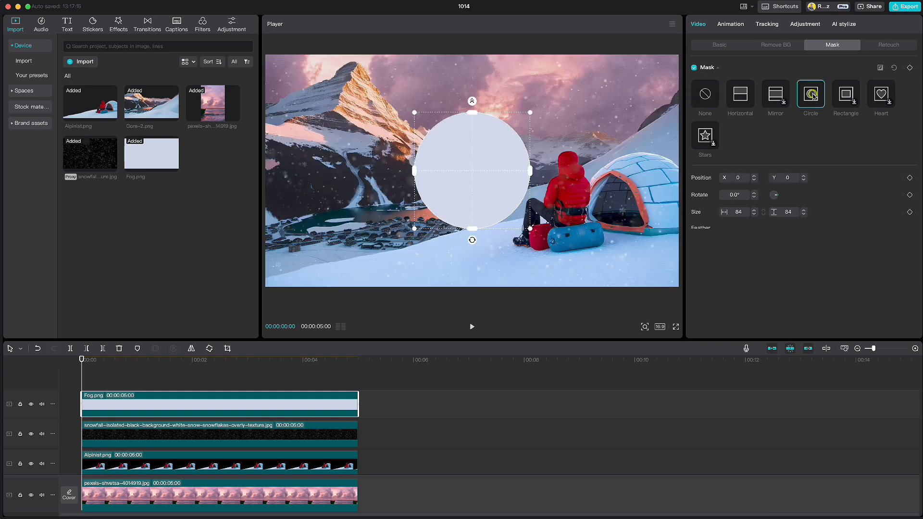
pyautogui.moveTo(528, 170); pyautogui.dragTo(611, 170)
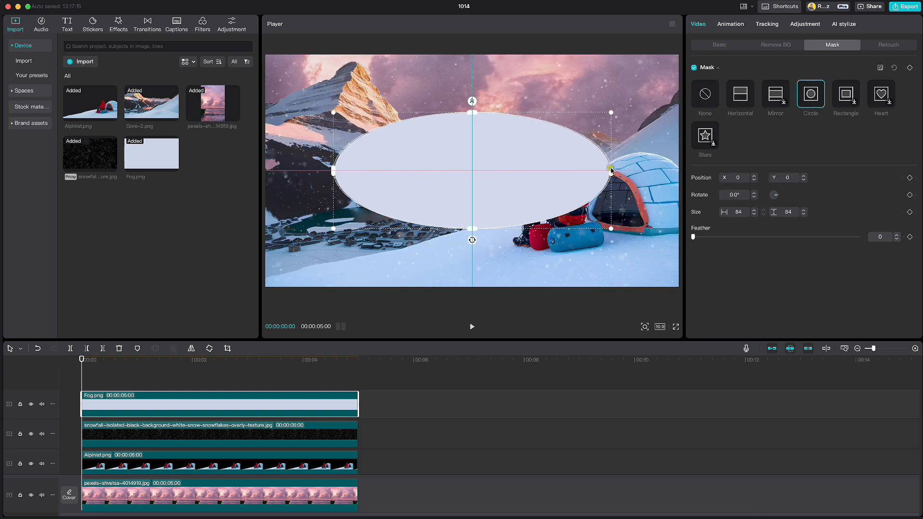